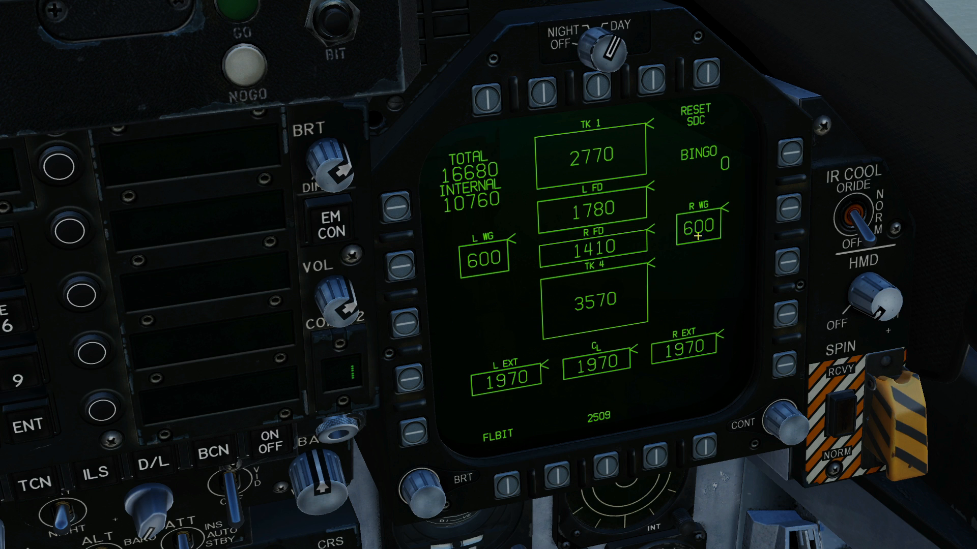
mouse_move(467, 387)
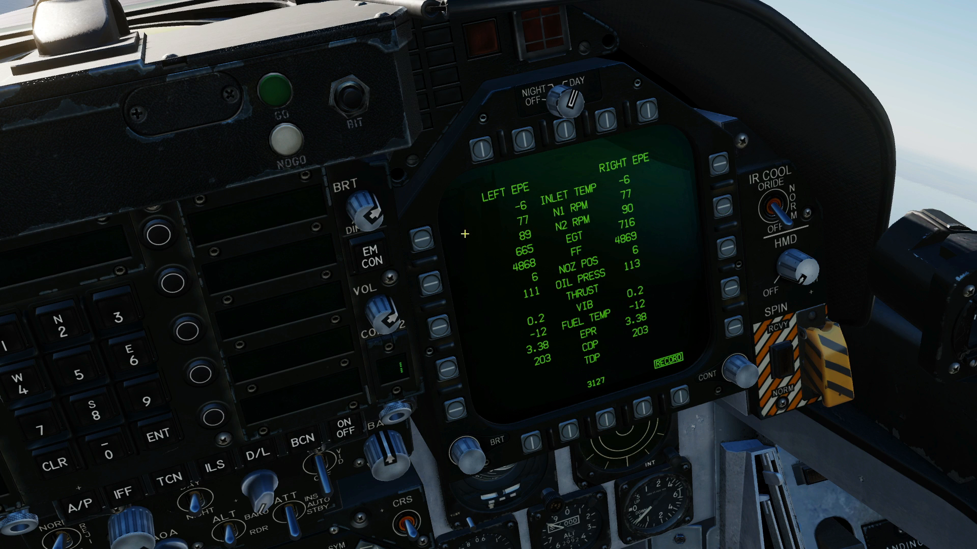
mouse_move(475, 236)
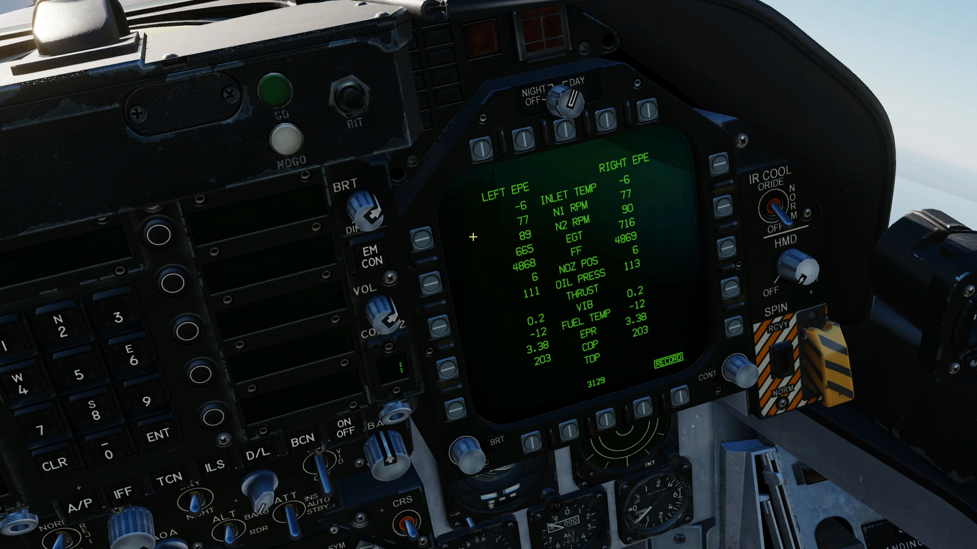